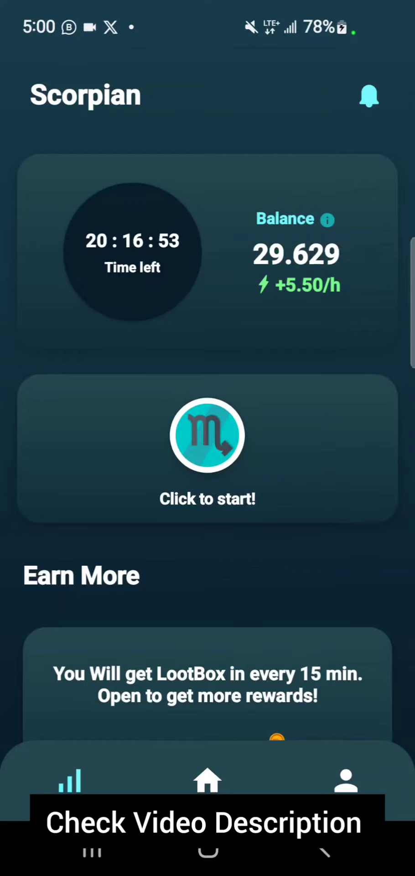
Go to the account profile page from the home balance screen via the bottom navigation bar
{"action": "left_click", "coordinate": [345, 781]}
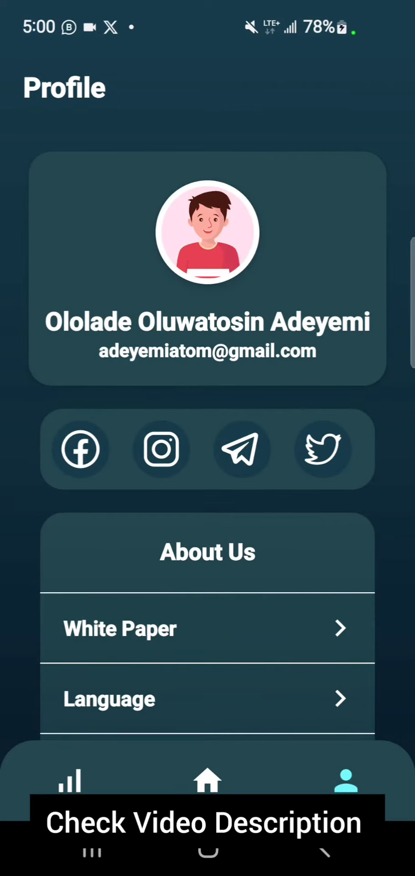
{"action": "left_click", "coordinate": [68, 780]}
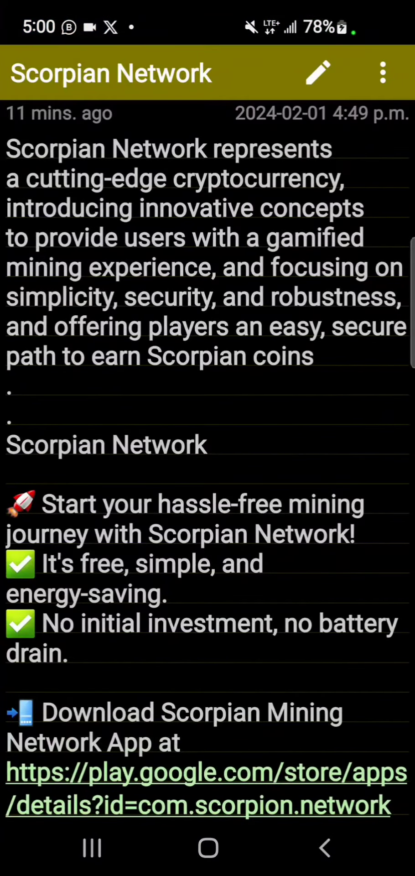
Scroll down through the Scorpian Network note's project description toward the download link
{"action": "scroll", "scroll_direction": "down", "scroll_amount": 3}
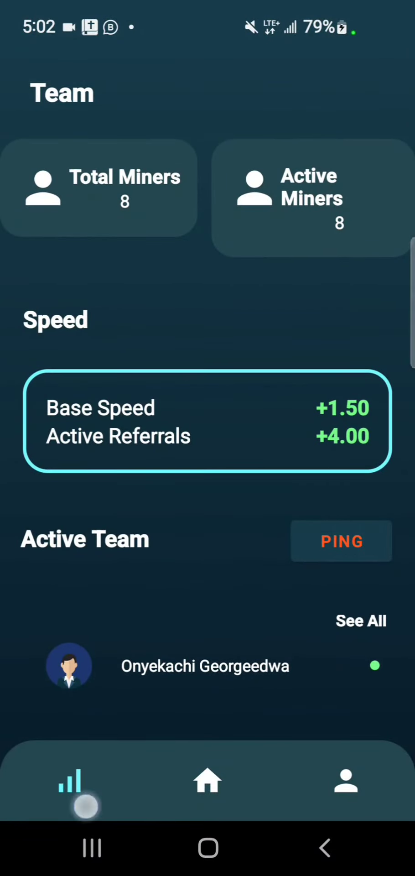
Return to the account profile page after viewing the Team miner counts and referral speed
{"action": "left_click", "coordinate": [345, 782]}
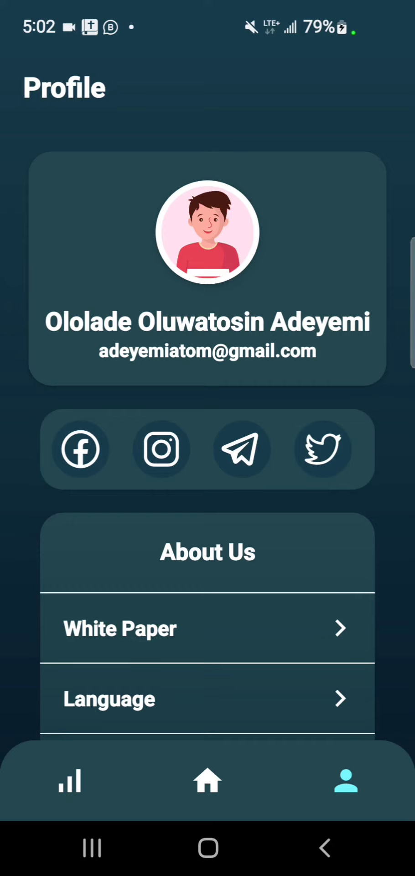